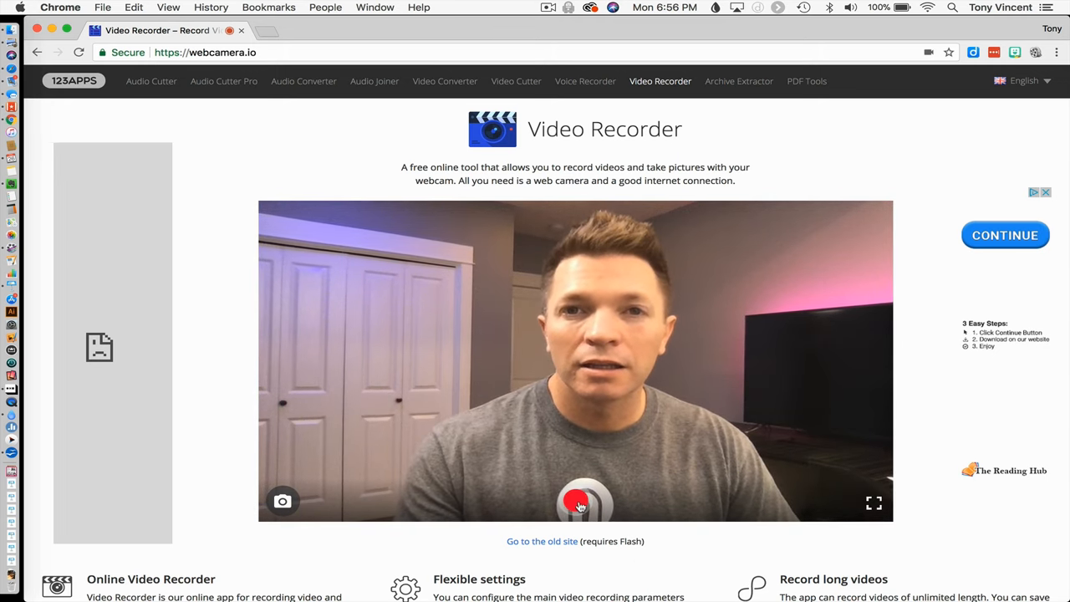
# Step: Record a video of the presenter talking using the webcam
pyautogui.click(582, 502)
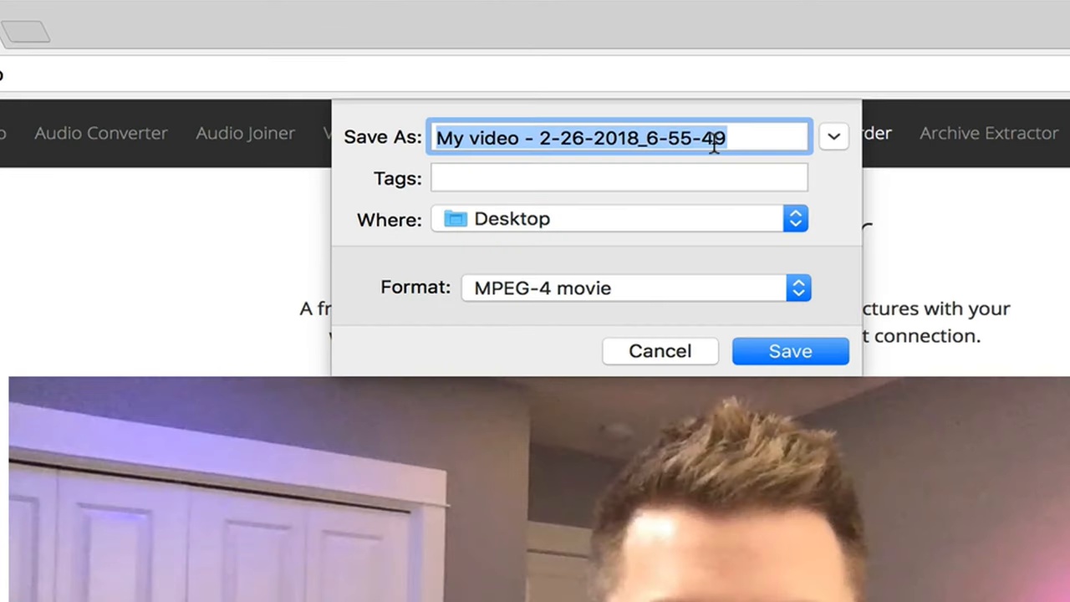
# Step: Save the recording to the Desktop as MPEG-4 named 'Video for QR - Special'
pyautogui.write('Video for Q')
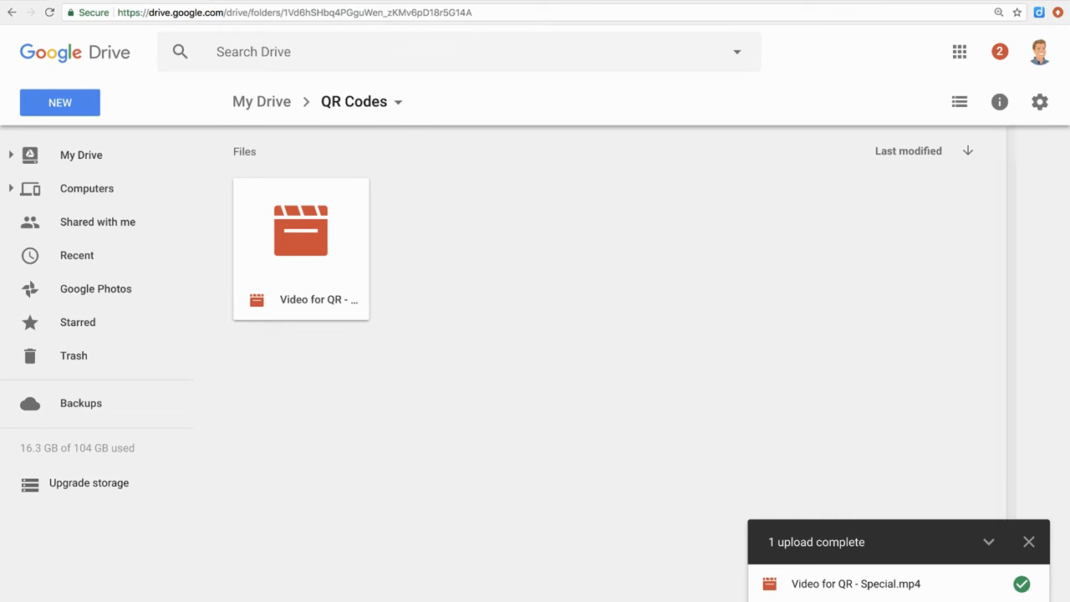
# Step: Get a shareable link for Video for QR - Special.mp4 in the QR Codes folder
pyautogui.rightClick(301, 231)
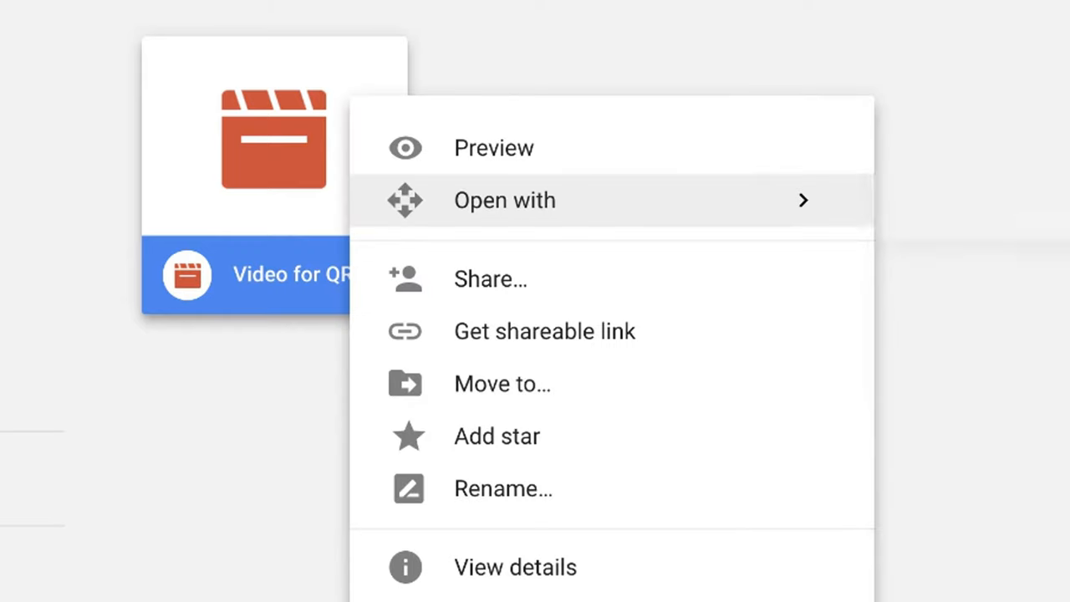
pyautogui.moveTo(545, 331)
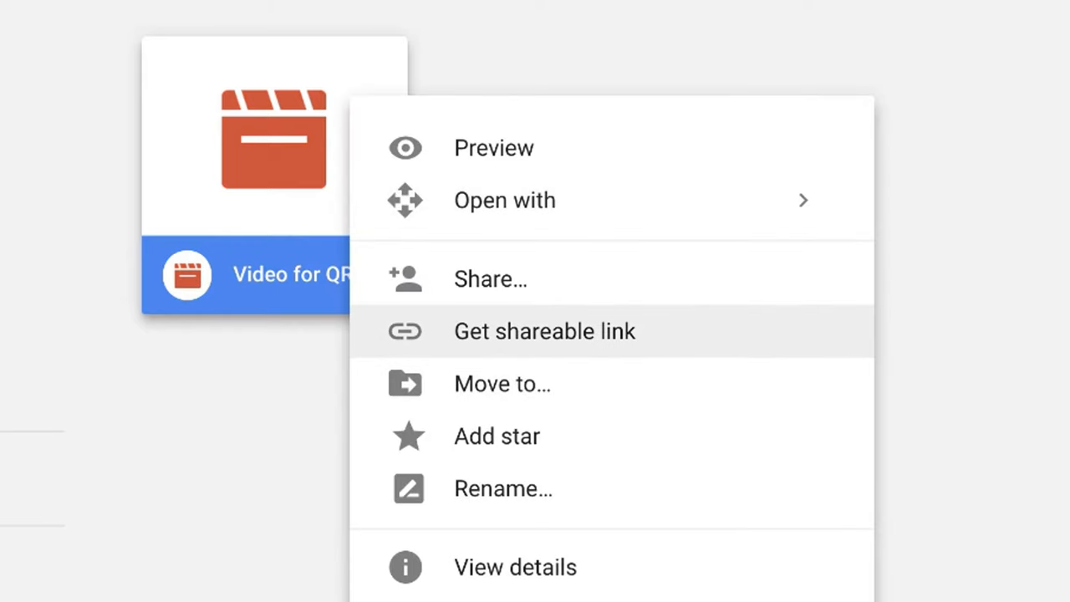
pyautogui.click(545, 331)
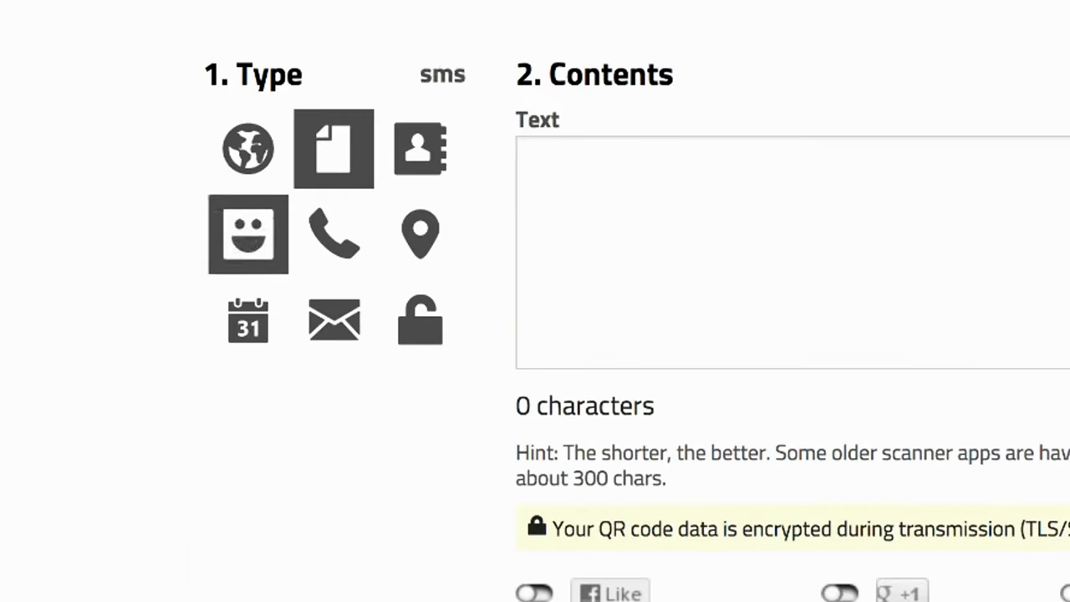
# Step: Generate a website-address QR code holding the Google Drive link to the video
pyautogui.click(247, 147)
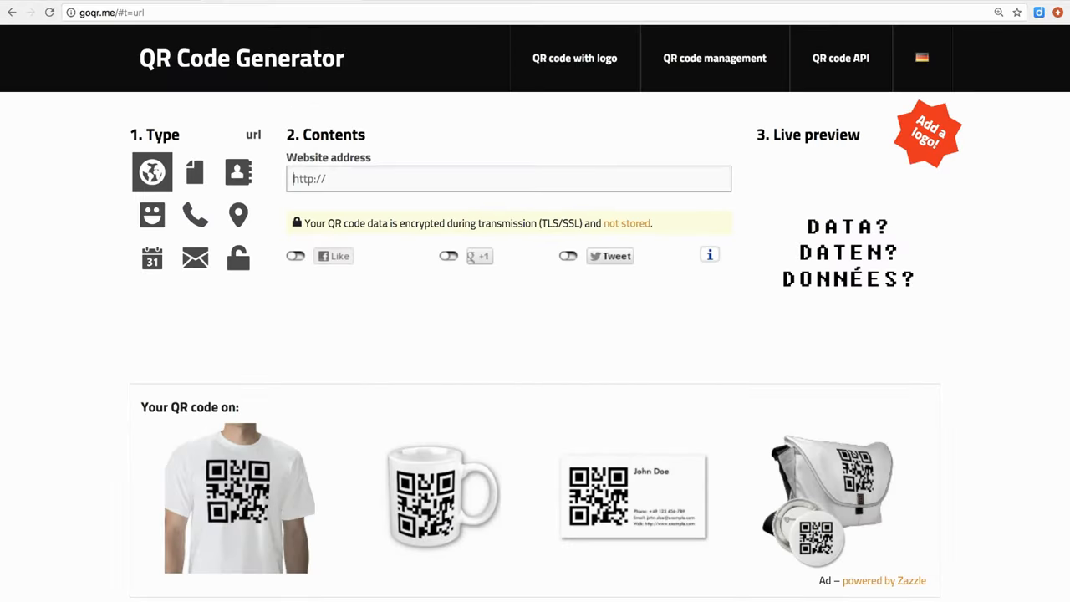
pyautogui.write('https://drive.google.com/open?id=1mRXdXkq-HyDluFx08ORUf8yoDupmnikR')
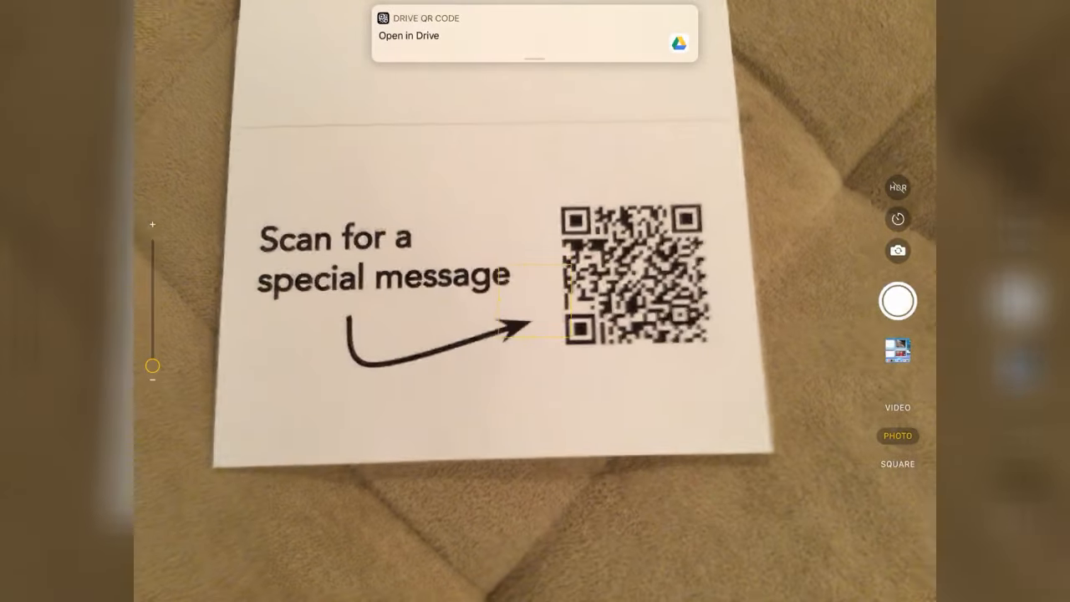
# Step: Scan the printed QR code and open the video in Drive from the notification
pyautogui.click(535, 33)
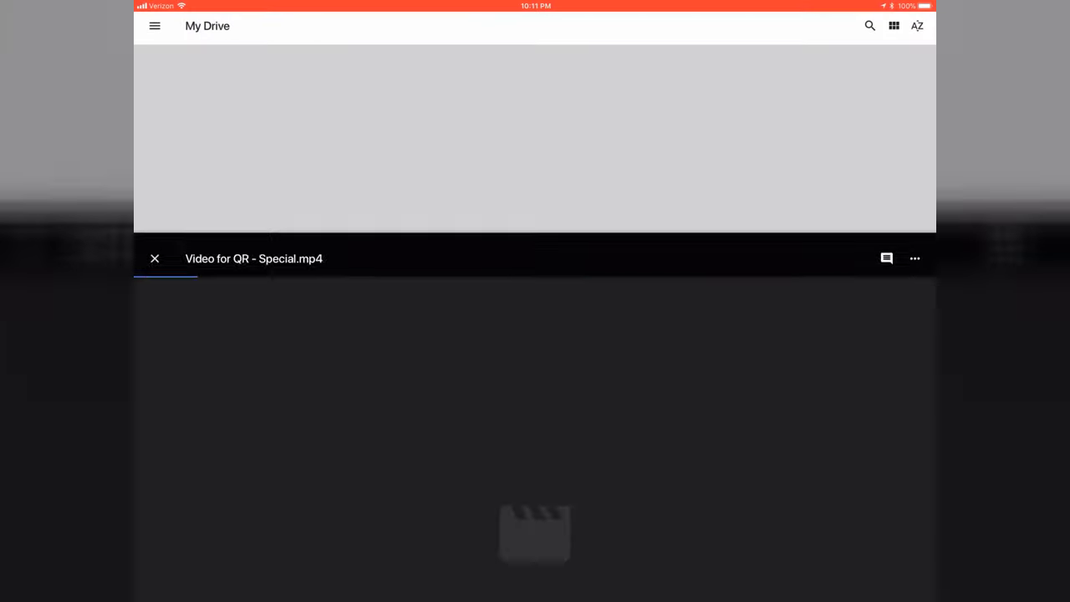